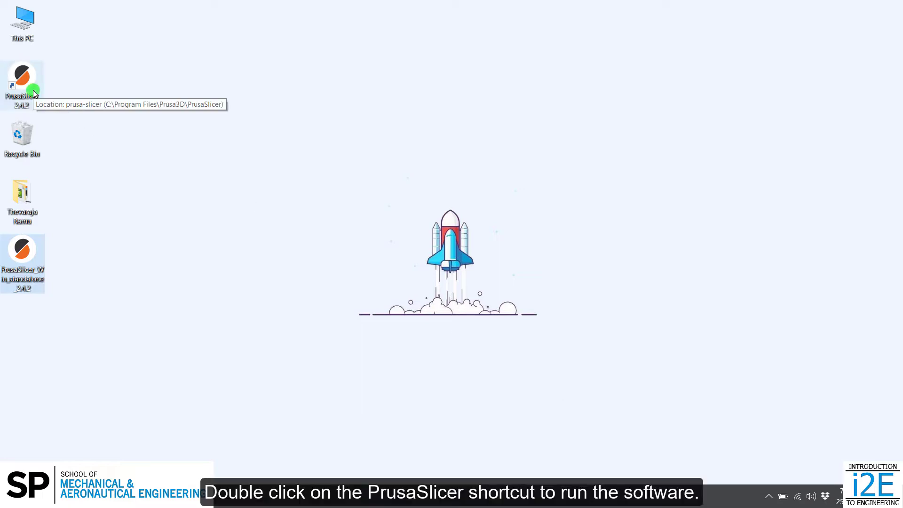
- Launch PrusaSlicer 2.4.2 from its desktop shortcut
{"action": "double_click", "coordinate": [22, 80]}
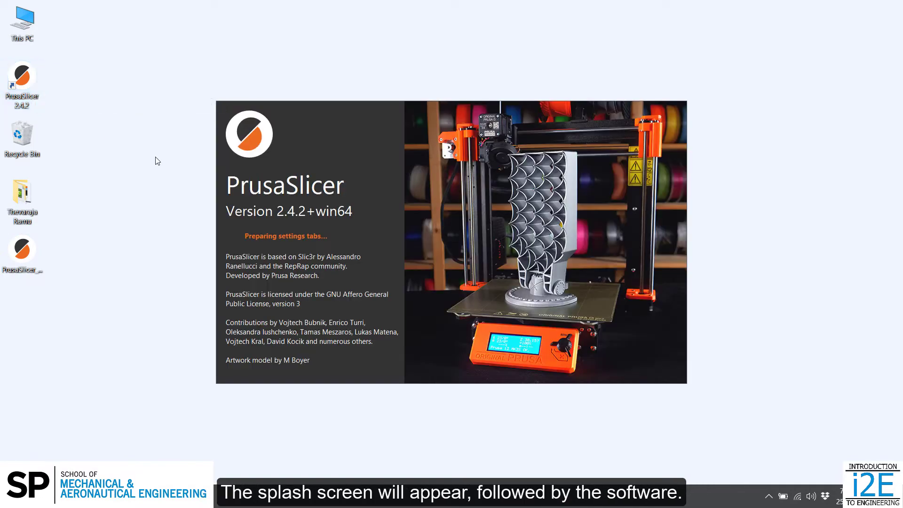
{"action": "mouse_move", "coordinate": [192, 201]}
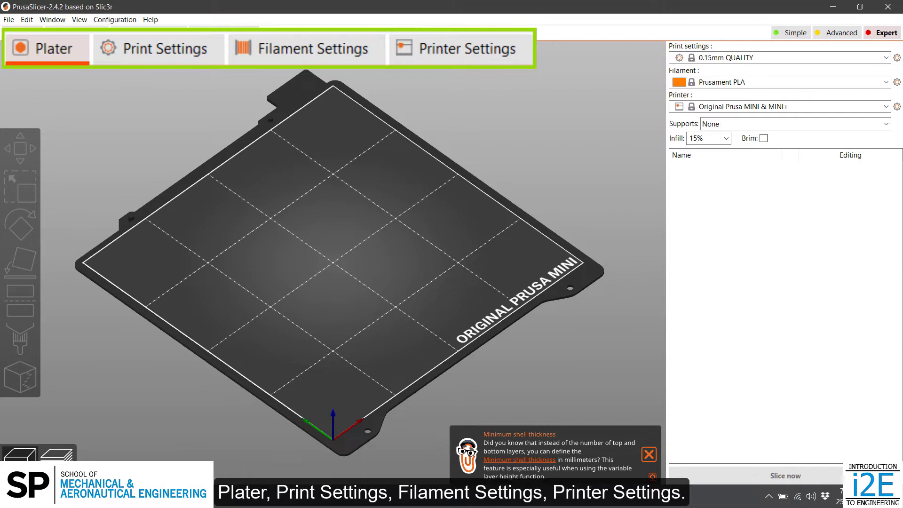
{"action": "mouse_move", "coordinate": [166, 49]}
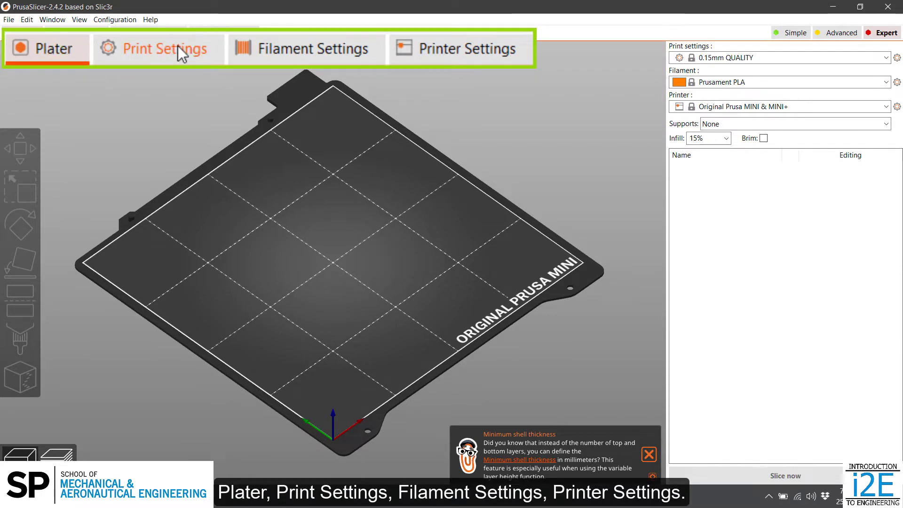
{"action": "mouse_move", "coordinate": [431, 54]}
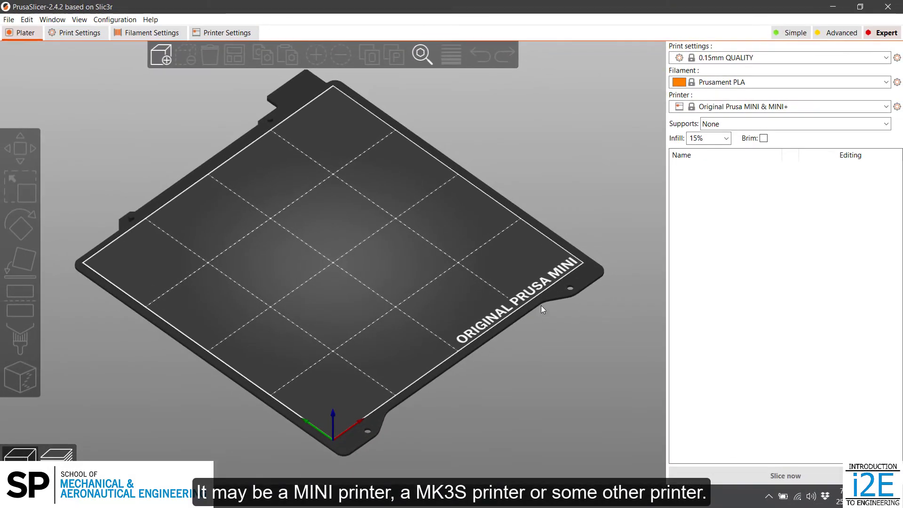
{"action": "mouse_move", "coordinate": [568, 279]}
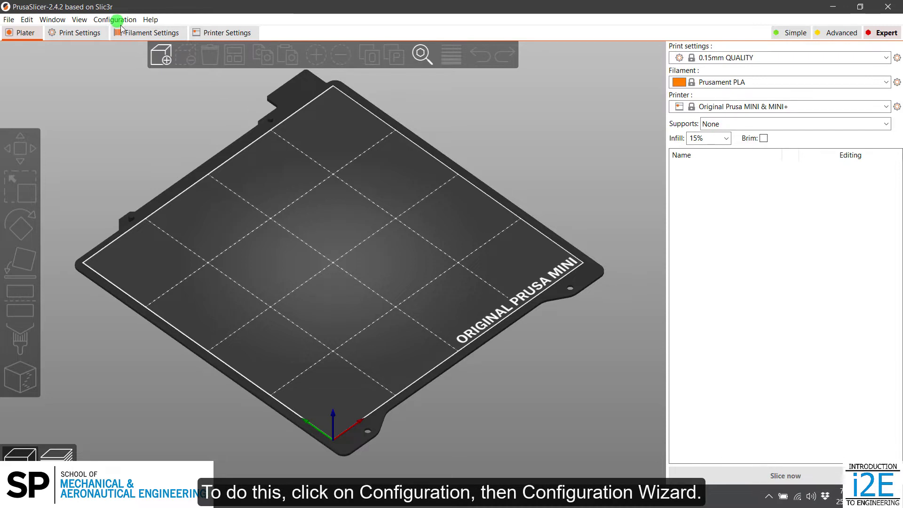
- Start the Configuration Wizard with user profile removal enabled, advancing to Prusa FFF printers
{"action": "left_click", "coordinate": [115, 19]}
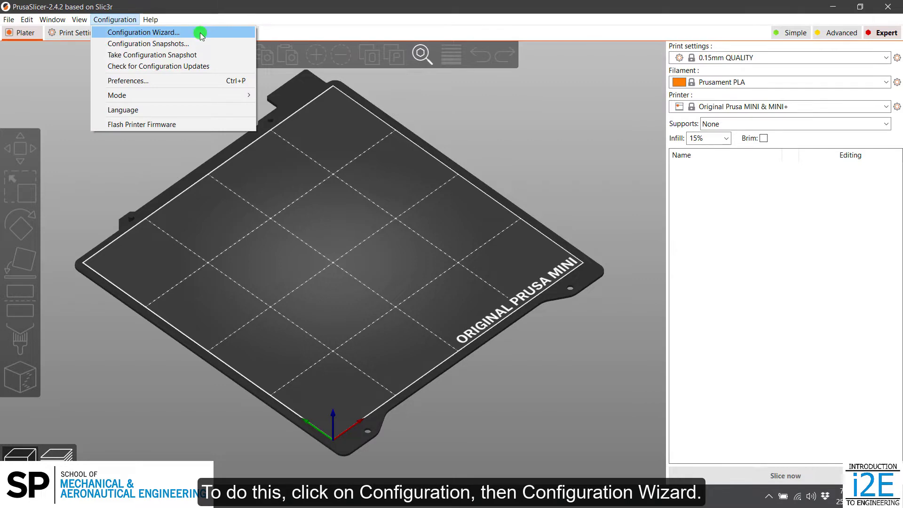
{"action": "left_click", "coordinate": [144, 31]}
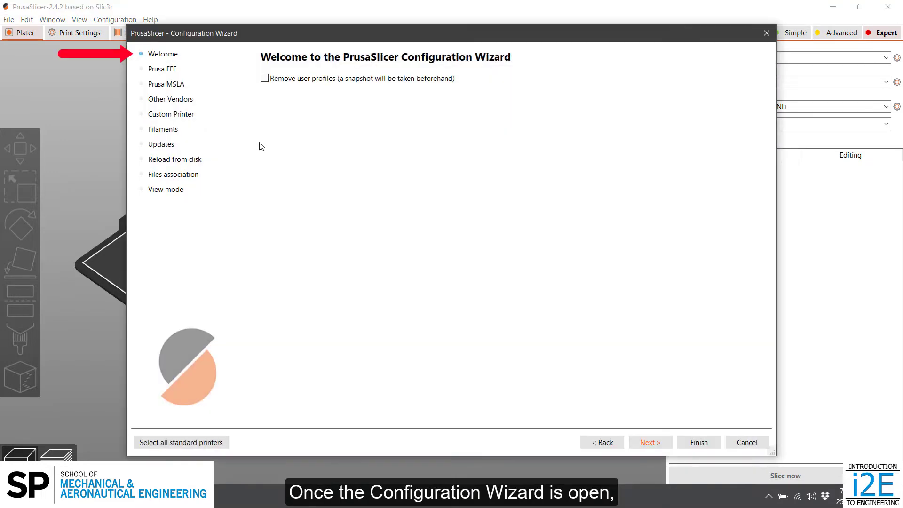
{"action": "mouse_move", "coordinate": [258, 115]}
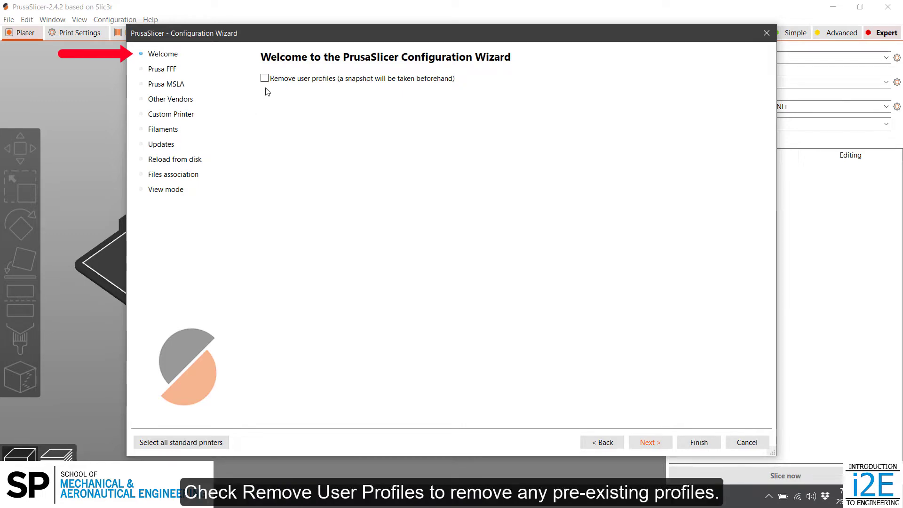
{"action": "left_click", "coordinate": [264, 78]}
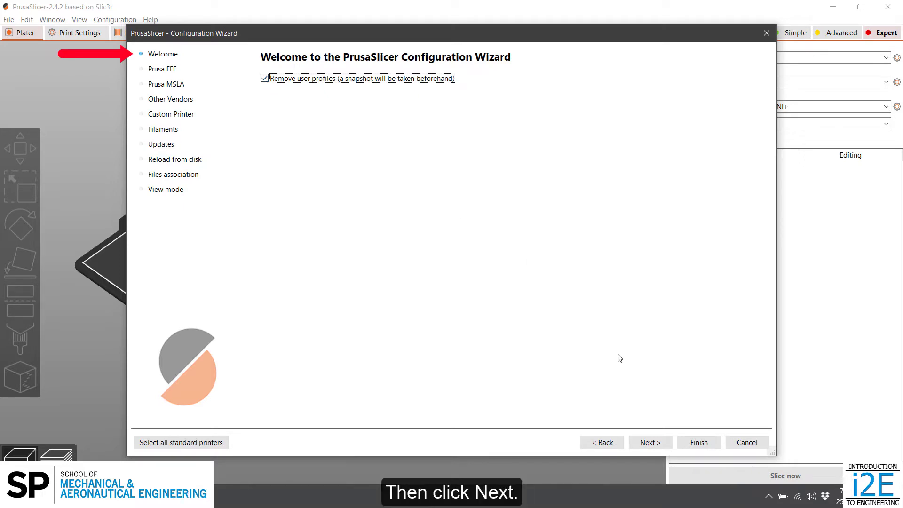
{"action": "left_click", "coordinate": [650, 442]}
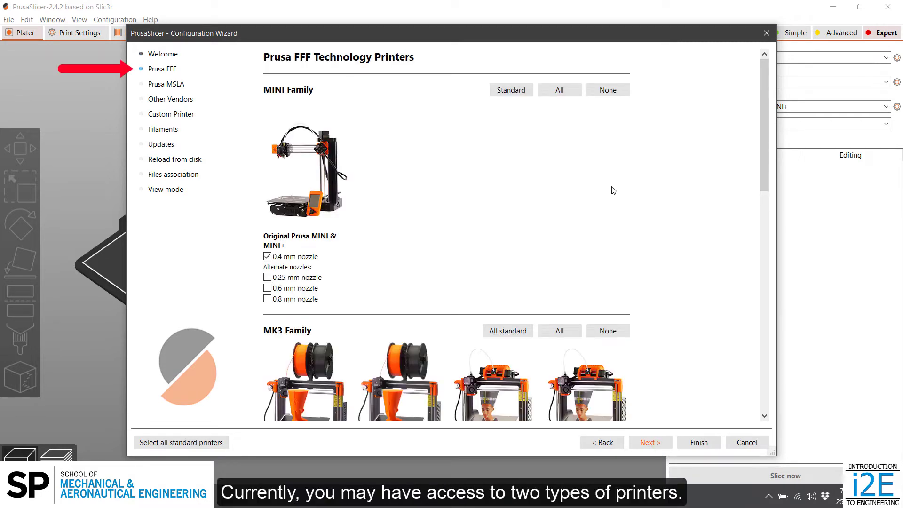
{"action": "mouse_move", "coordinate": [276, 221]}
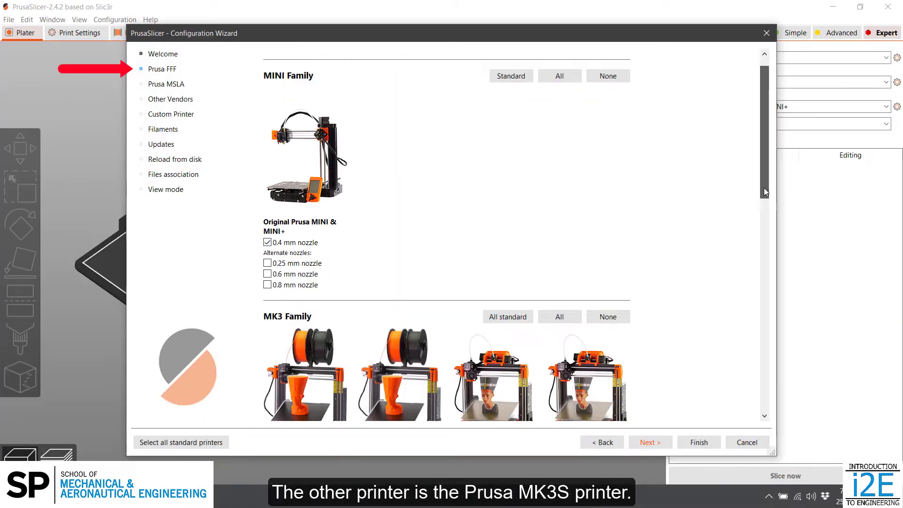
{"action": "scroll", "scroll_direction": "down", "scroll_amount": 3}
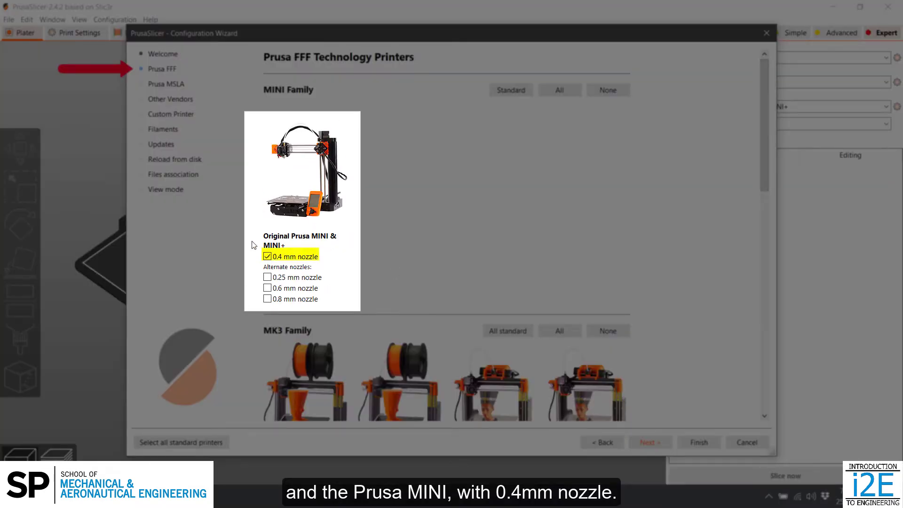
{"action": "mouse_move", "coordinate": [299, 265]}
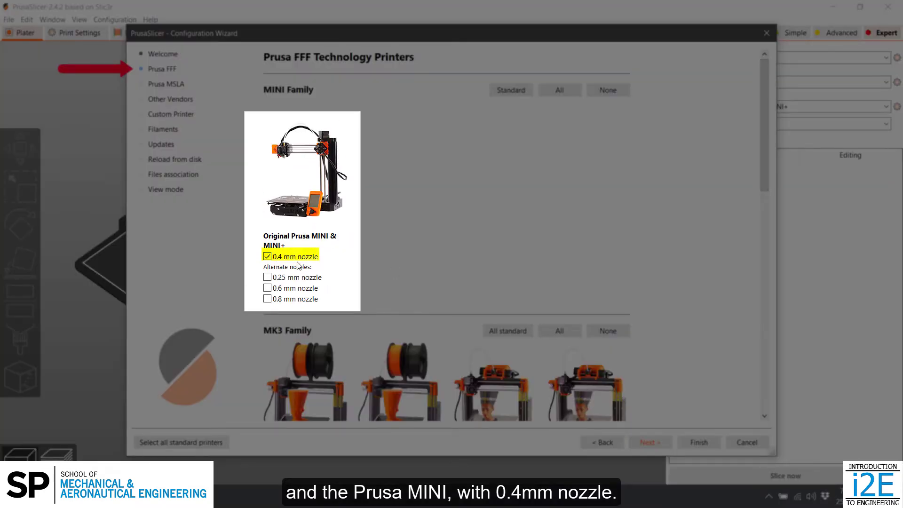
{"action": "scroll", "scroll_direction": "down", "scroll_amount": 3}
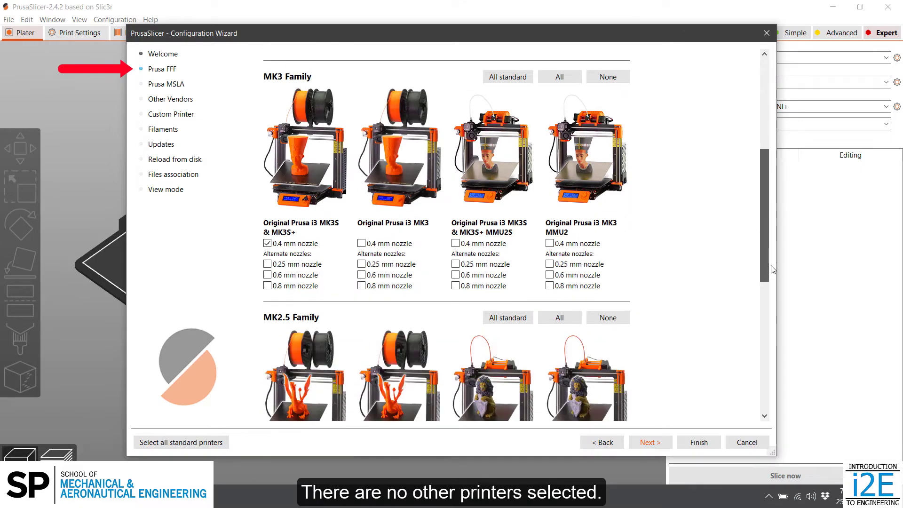
{"action": "scroll", "scroll_direction": "down", "scroll_amount": 3}
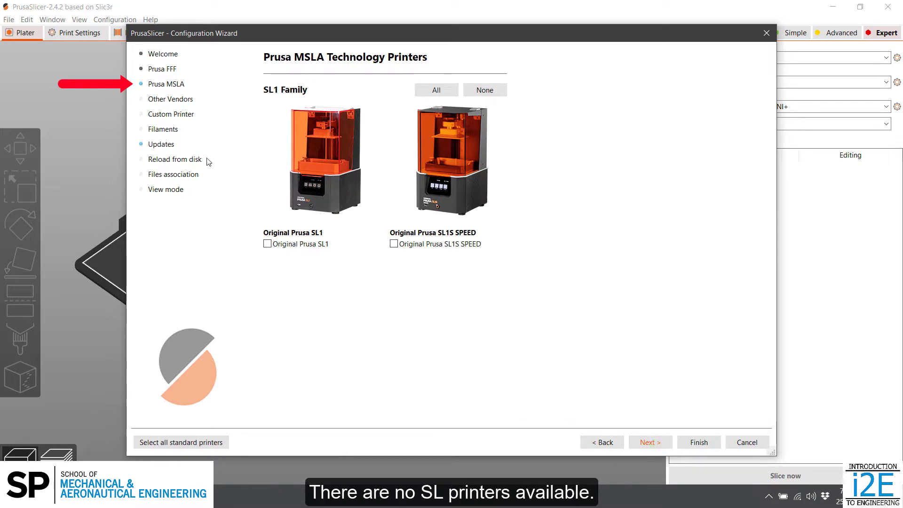
{"action": "mouse_move", "coordinate": [595, 380]}
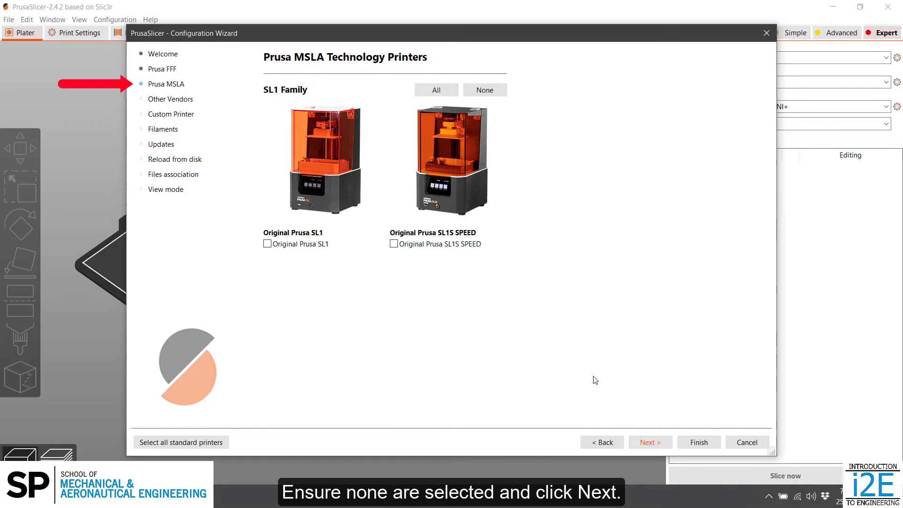
- Skip the Prusa MSLA and Other Vendors pages without selecting any printers
{"action": "left_click", "coordinate": [649, 443]}
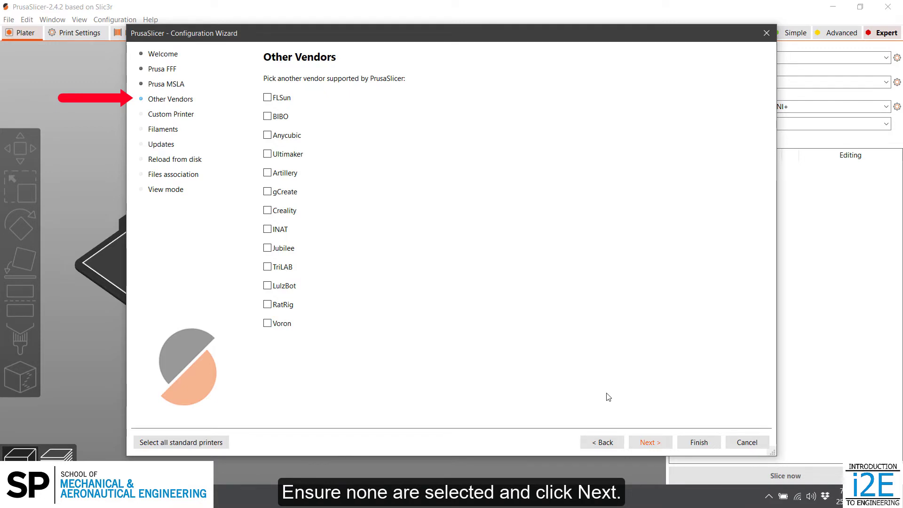
{"action": "left_click", "coordinate": [649, 442]}
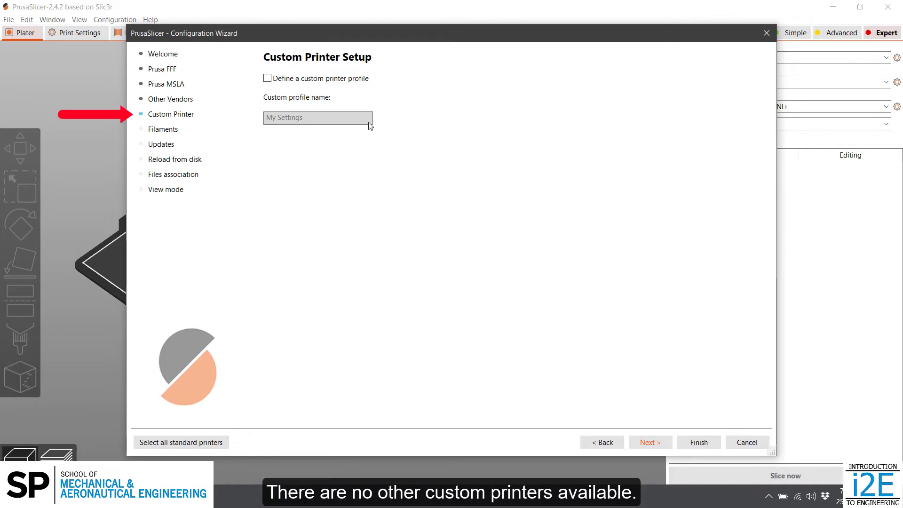
{"action": "mouse_move", "coordinate": [617, 353]}
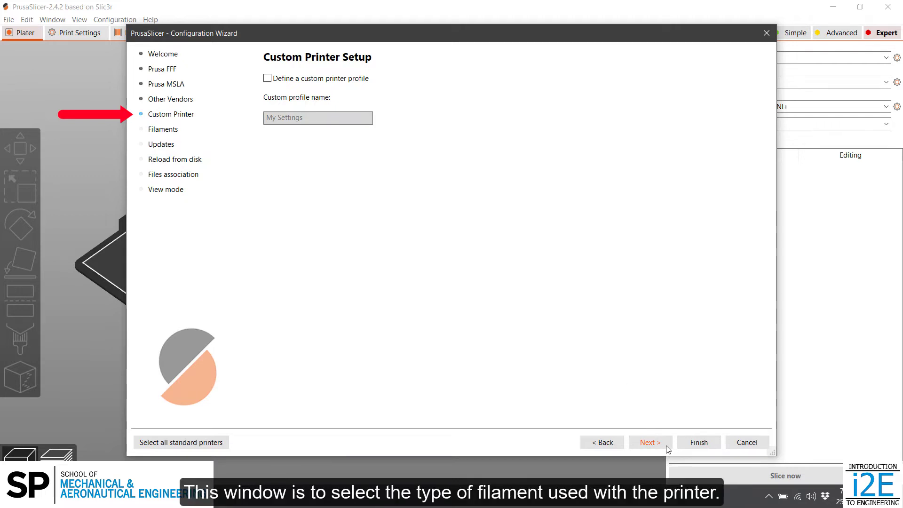
- Select only Prusament PLA in Filament Profiles and advance to Automatic updates
{"action": "left_click", "coordinate": [650, 442]}
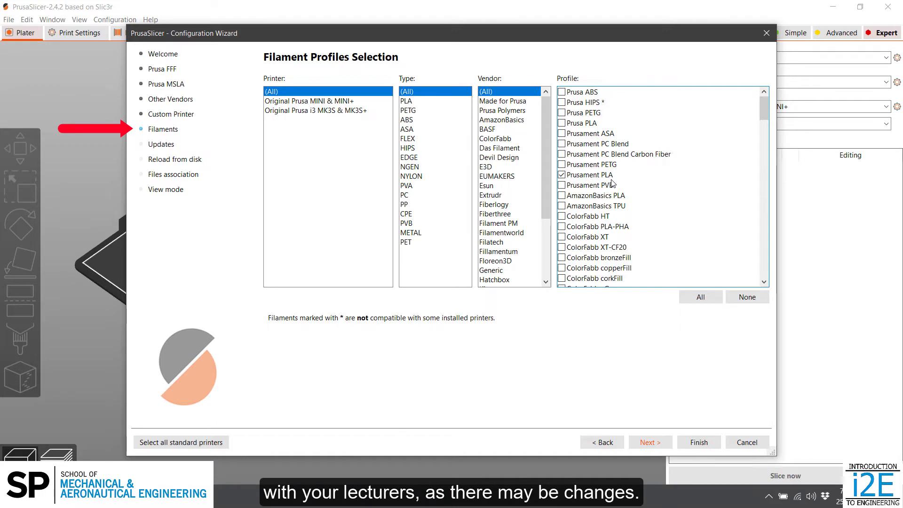
{"action": "left_click", "coordinate": [562, 175]}
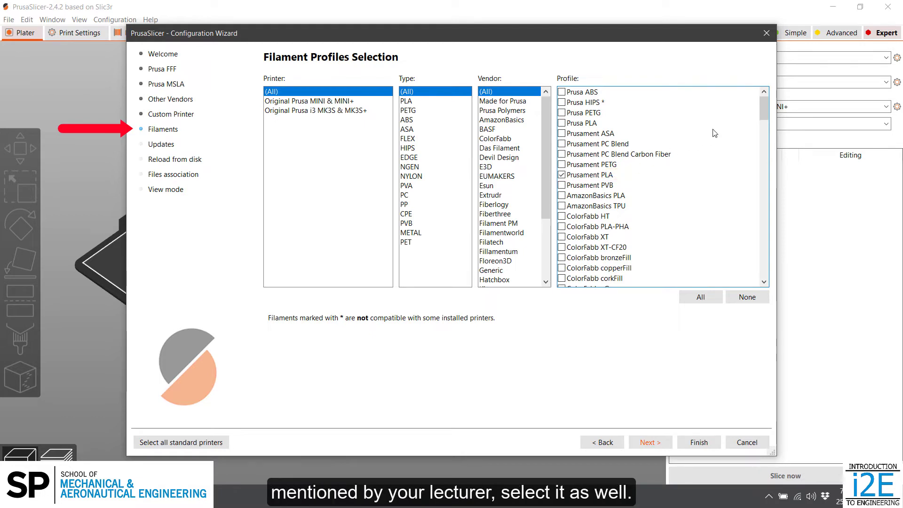
{"action": "scroll", "scroll_direction": "down", "scroll_amount": 3}
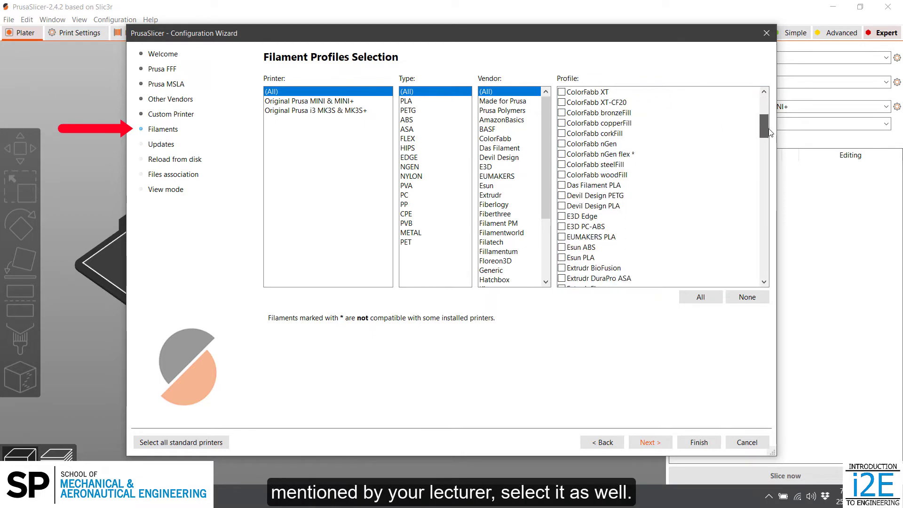
{"action": "scroll", "scroll_direction": "down", "scroll_amount": 3}
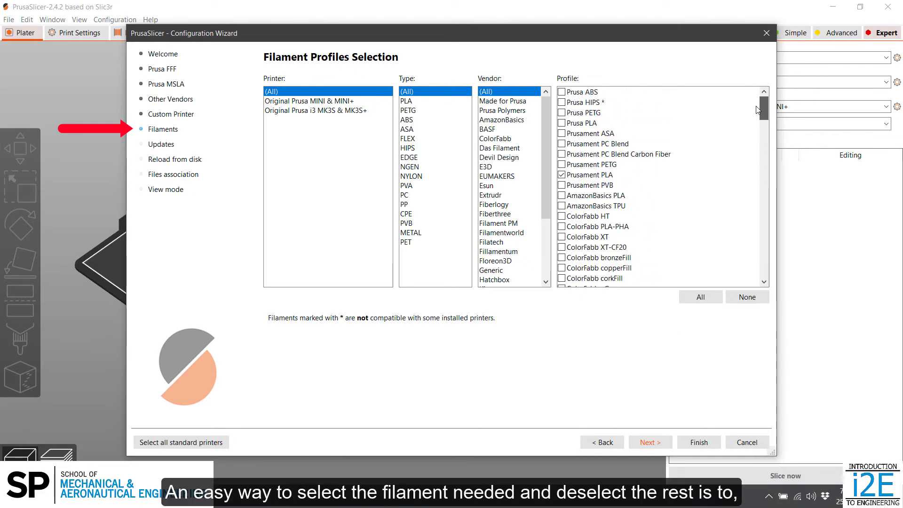
{"action": "left_click", "coordinate": [747, 297]}
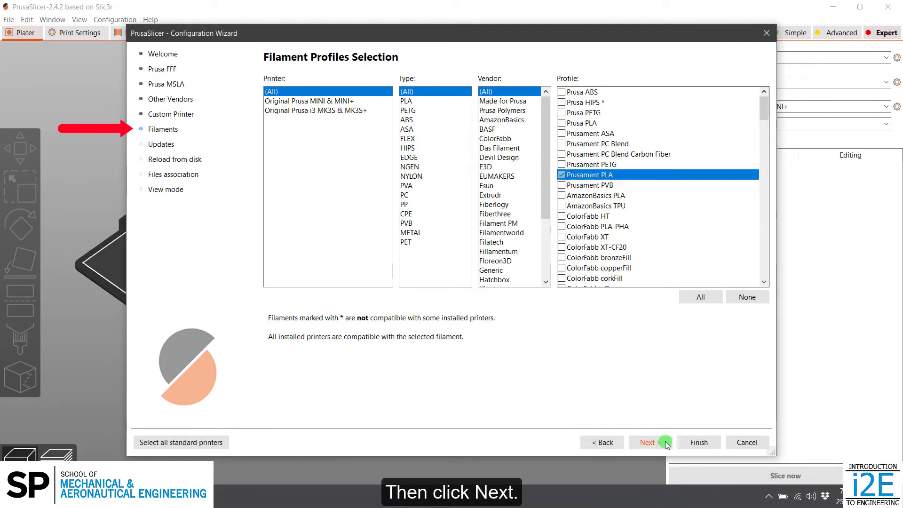
{"action": "left_click", "coordinate": [647, 441]}
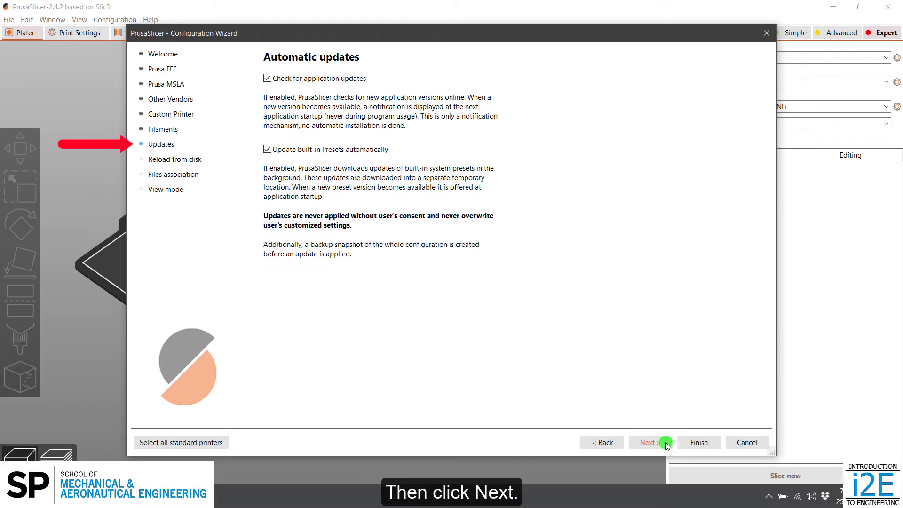
- Keep updates on, leave Reload from disk unchecked, and associate .stl files with PrusaSlicer
{"action": "left_click", "coordinate": [646, 442]}
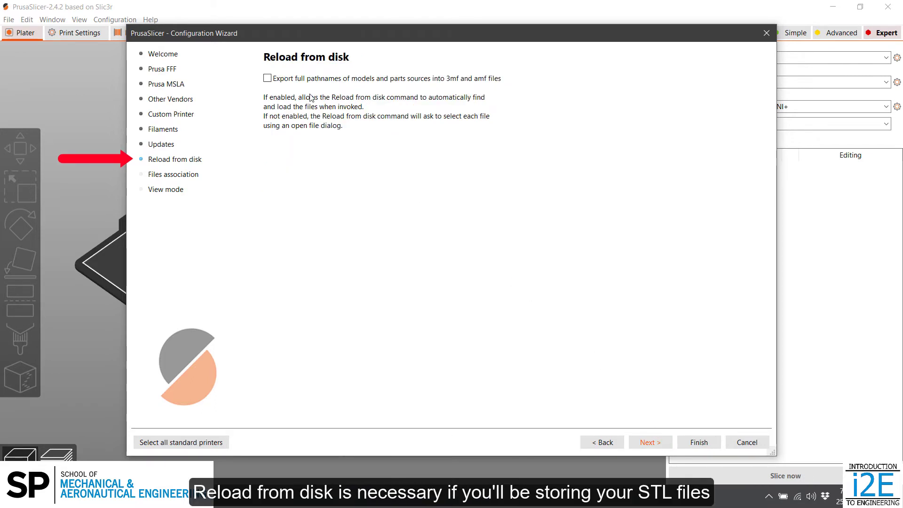
{"action": "mouse_move", "coordinate": [269, 107]}
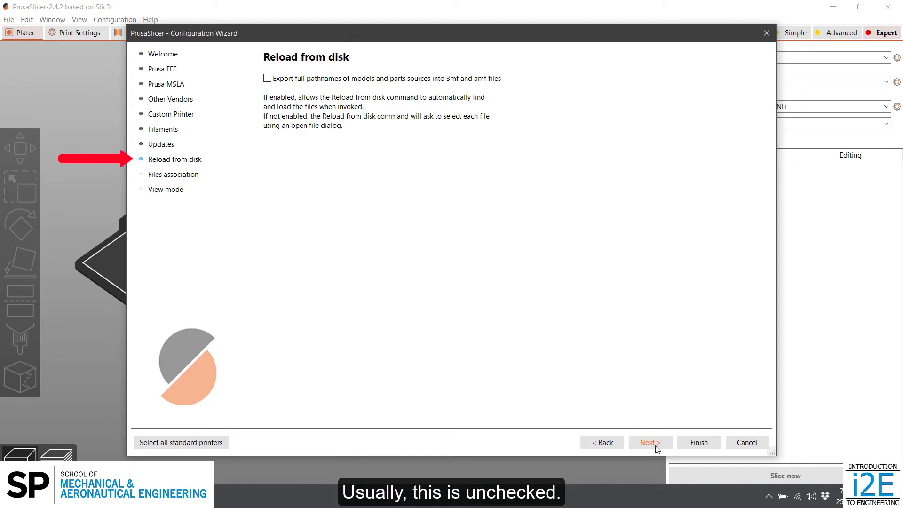
{"action": "left_click", "coordinate": [650, 442]}
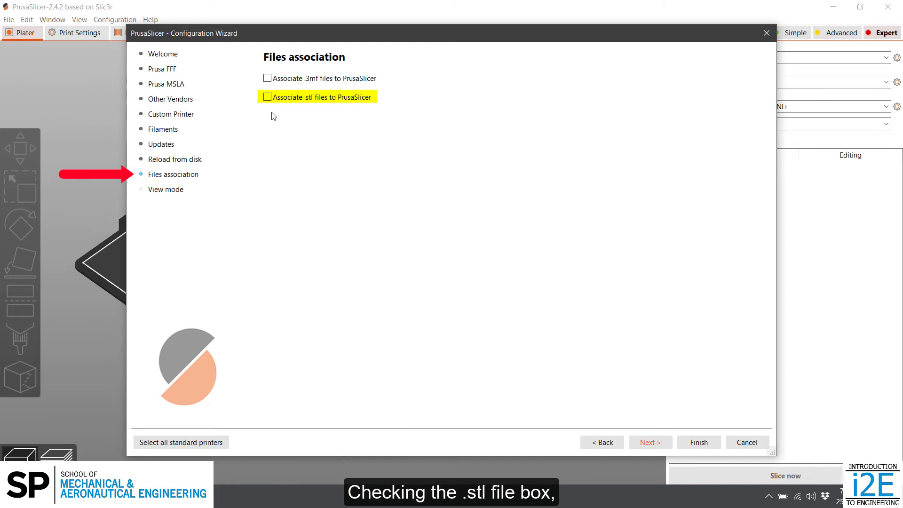
{"action": "left_click", "coordinate": [266, 96]}
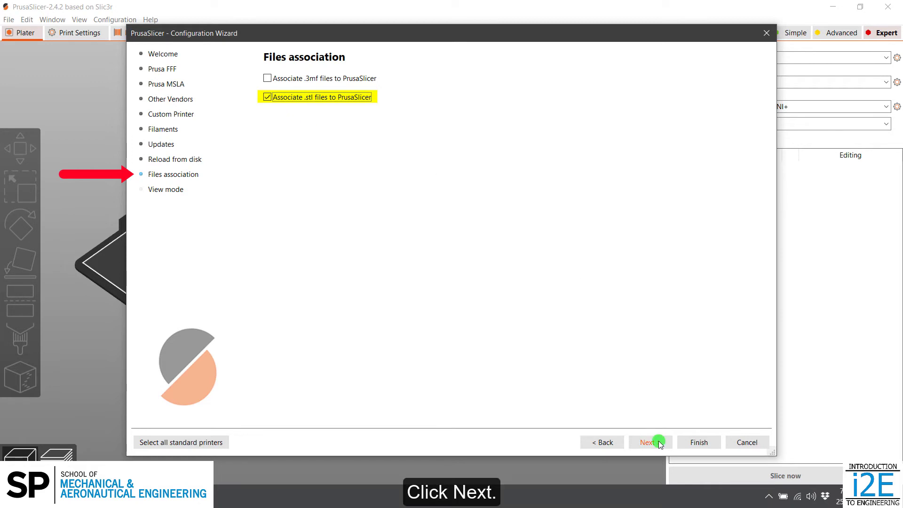
{"action": "left_click", "coordinate": [647, 443]}
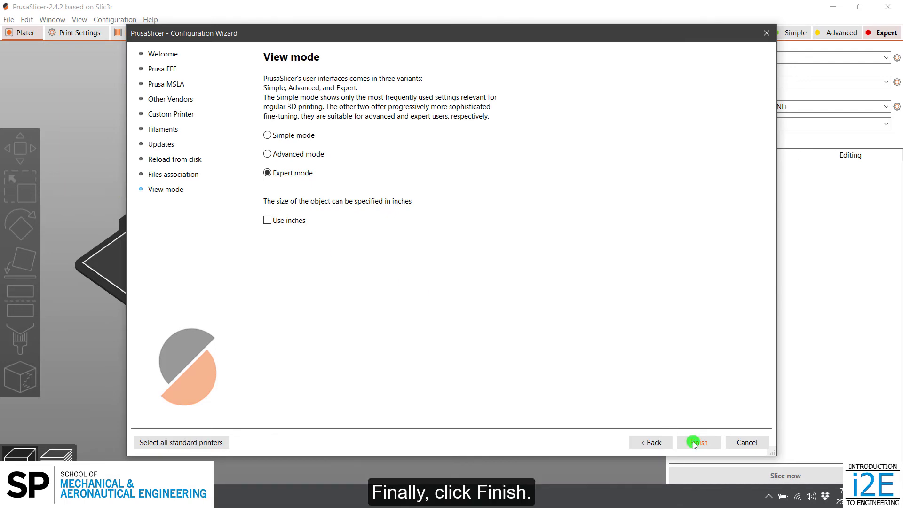
- Finish the wizard with Expert view mode and inches unchecked
{"action": "left_click", "coordinate": [699, 442]}
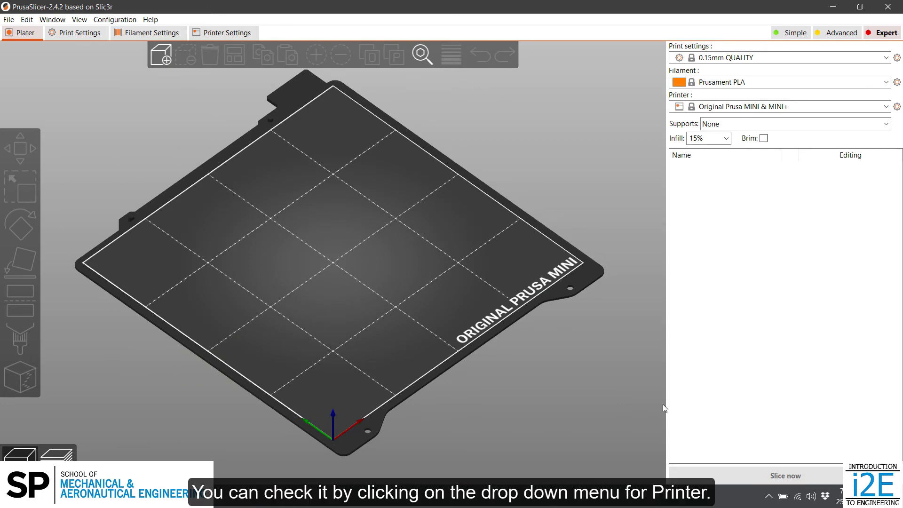
{"action": "mouse_move", "coordinate": [579, 345]}
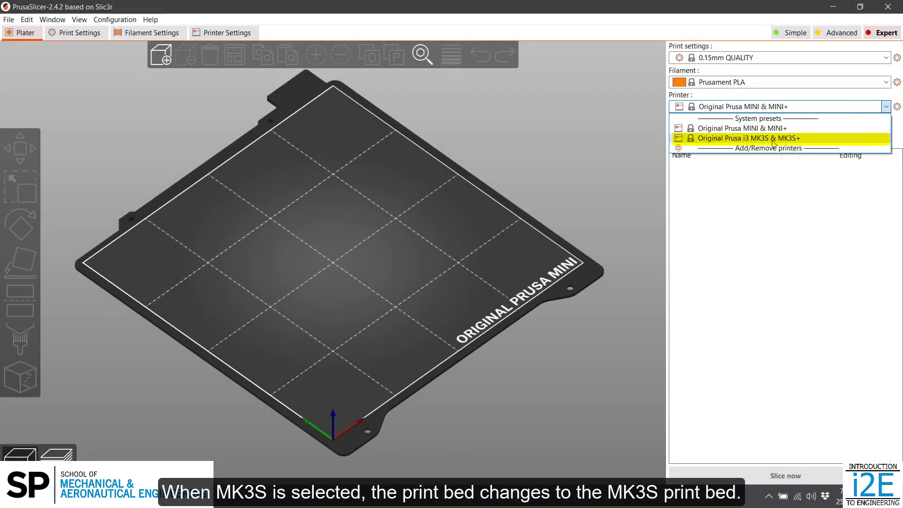
- Switch the printer to Original Prusa i3 MK3S, then back to Original Prusa MINI
{"action": "left_click", "coordinate": [747, 138]}
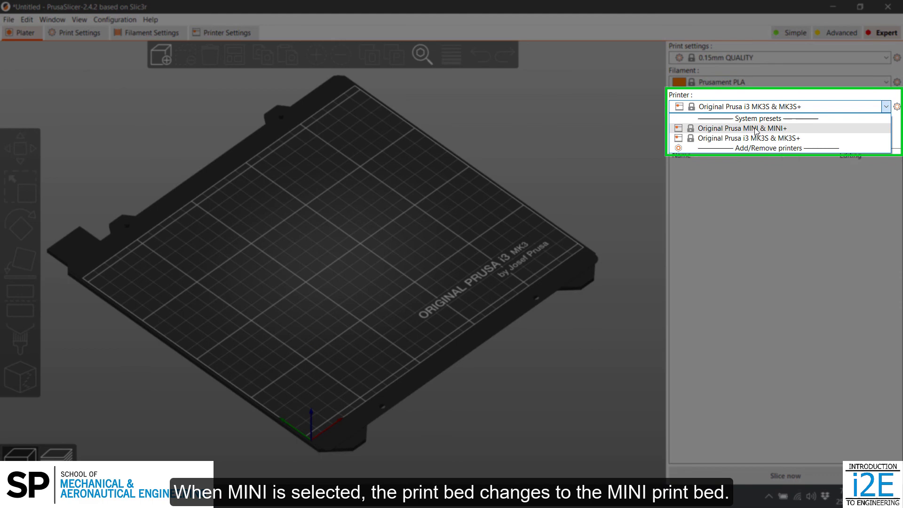
{"action": "mouse_move", "coordinate": [760, 127]}
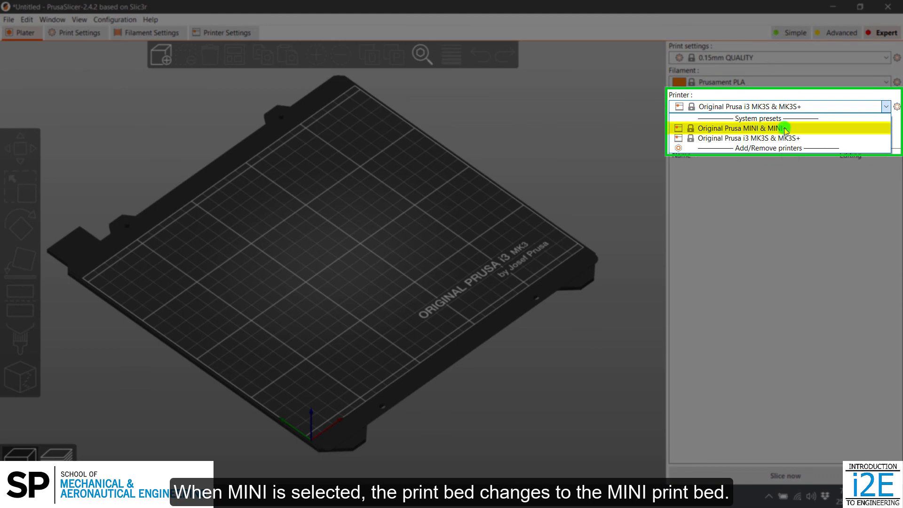
{"action": "left_click", "coordinate": [744, 127]}
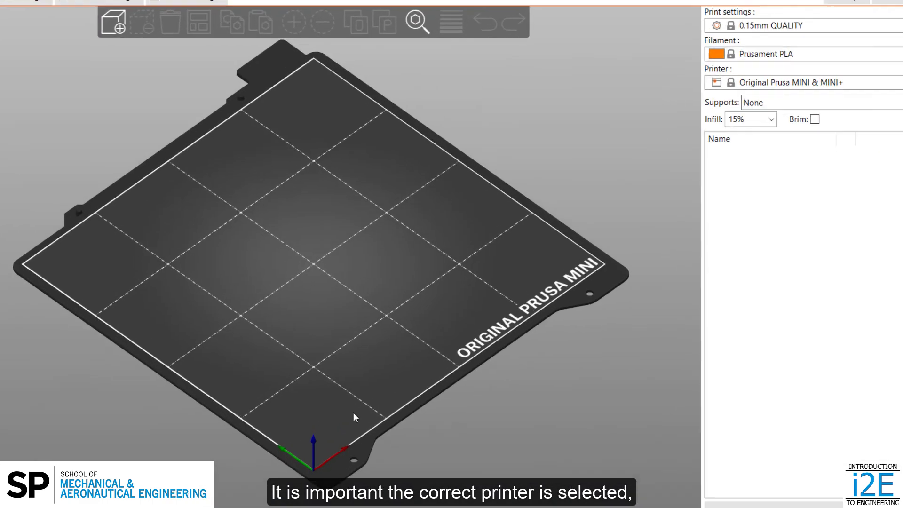